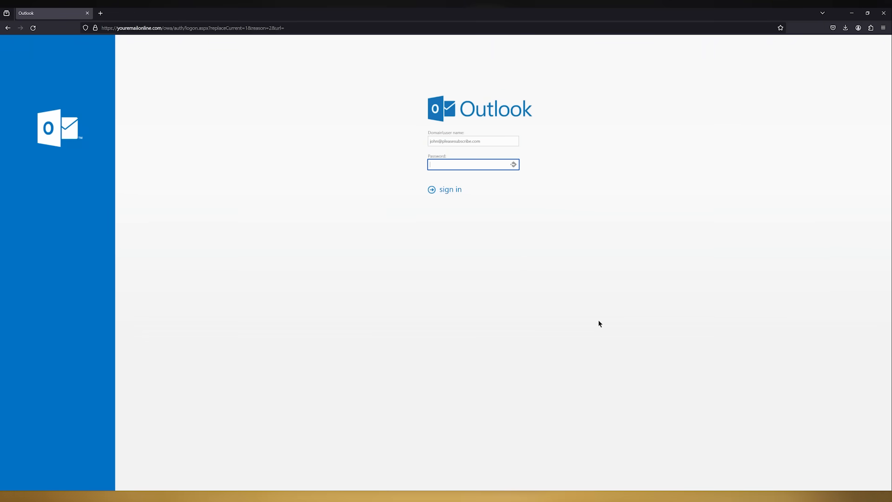
# Search cleaned.log for the 'Firefox' and 'Chrome' user-agent entries
pyautogui.press('F12')
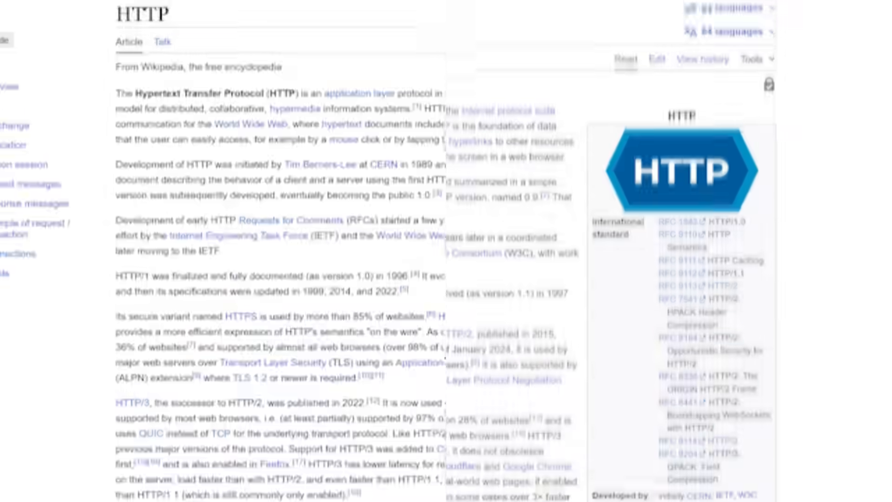
pyautogui.scroll(-3)
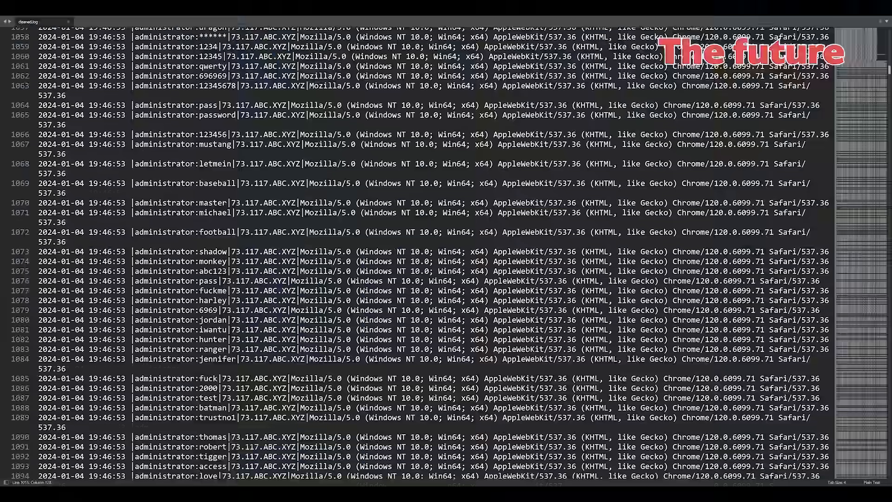
pyautogui.scroll(3)
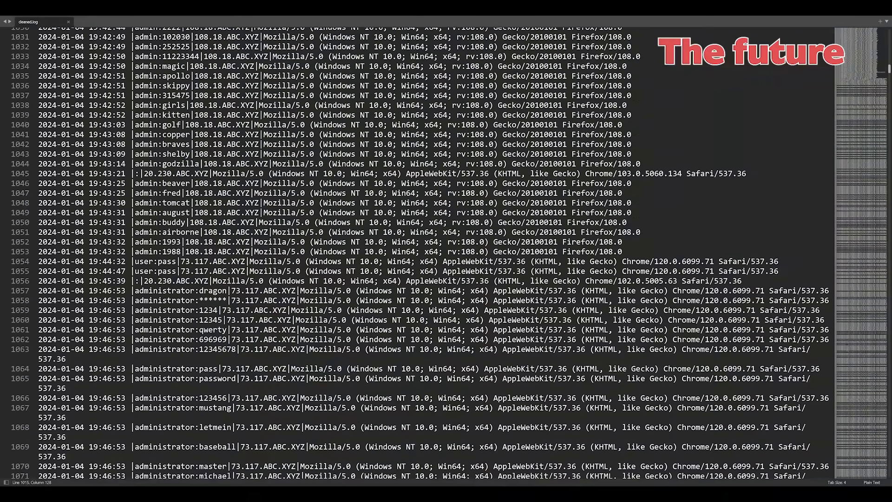
pyautogui.write('Firef')
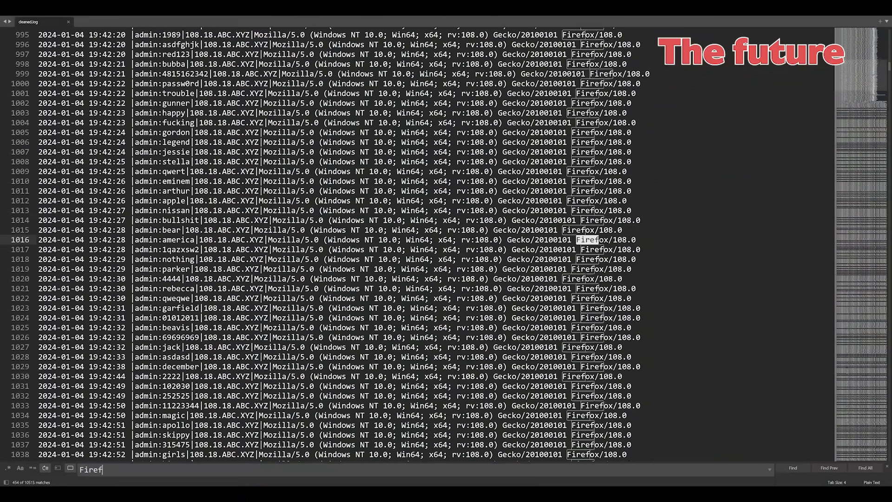
pyautogui.write('Chrome')
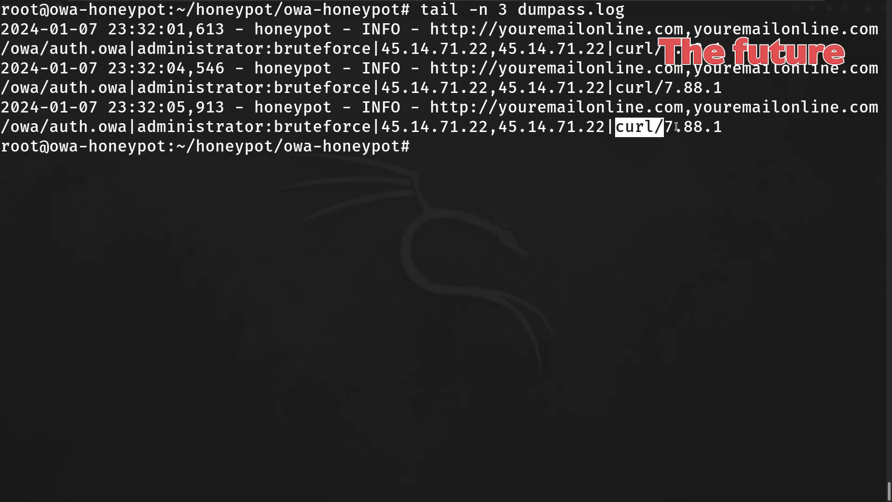
# Run 'tail dumpass.log' in the terminal to show the curl and Hydra entries
pyautogui.write('tail dumpass.log')
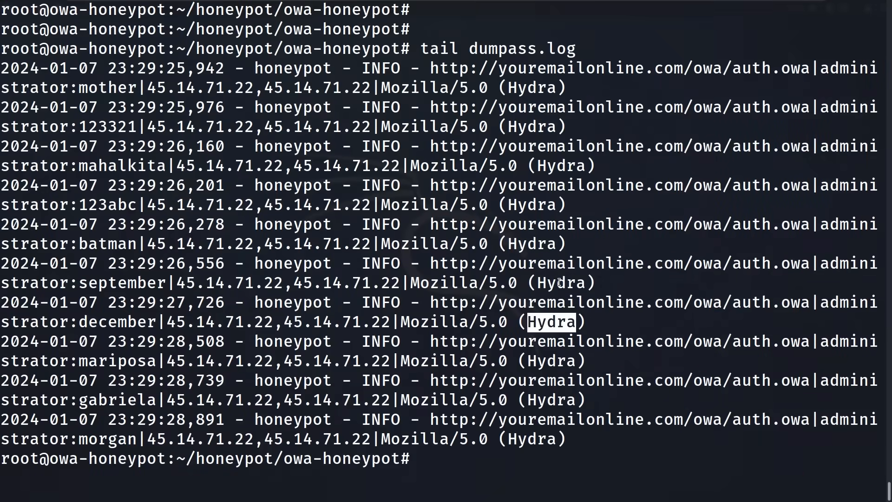